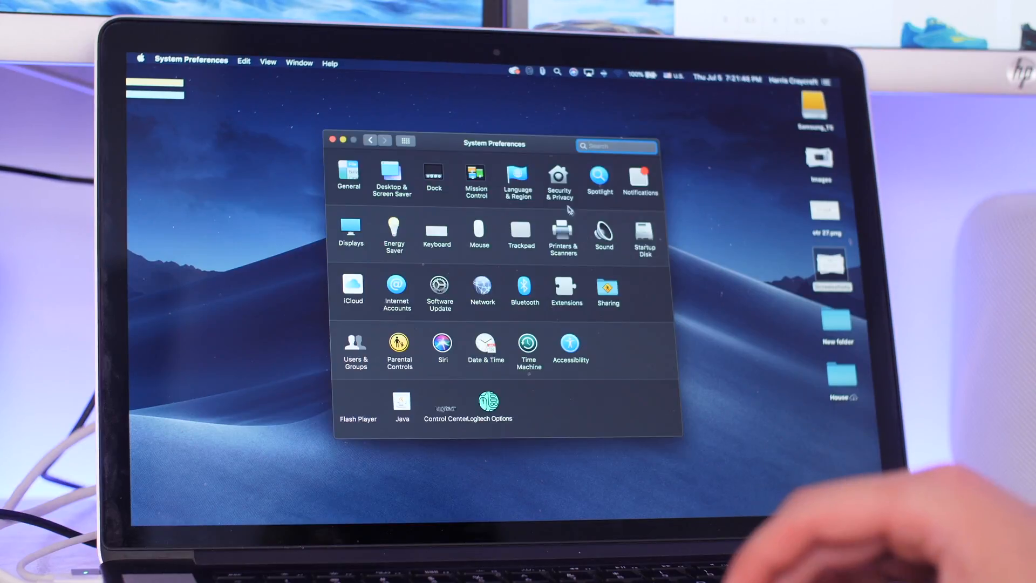
# Go to the Security & Privacy pane of System Preferences.
pyautogui.click(559, 177)
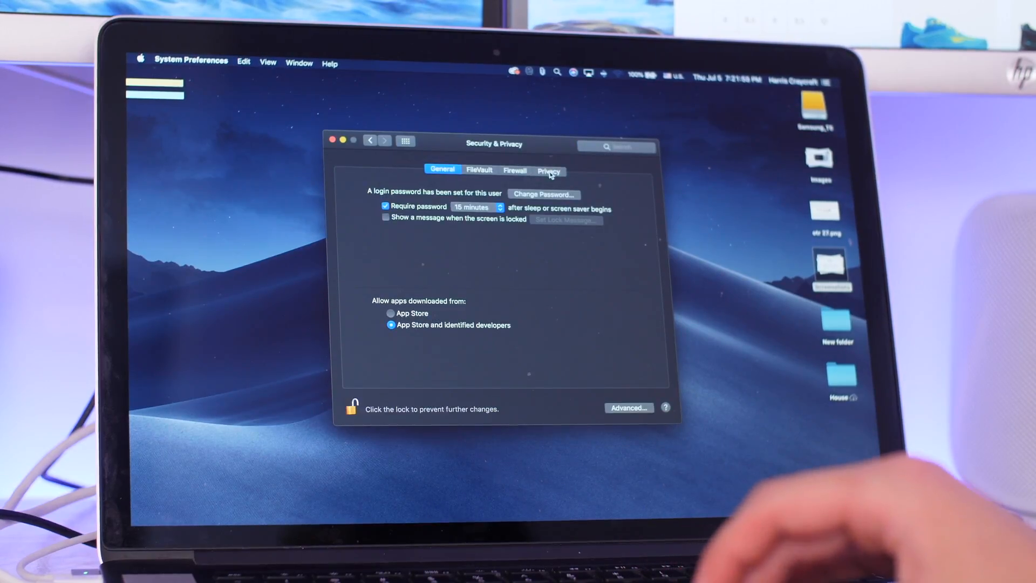
# Switch to the Privacy section, then bring up the Apple menu's Restart and Shut Down options.
pyautogui.click(550, 171)
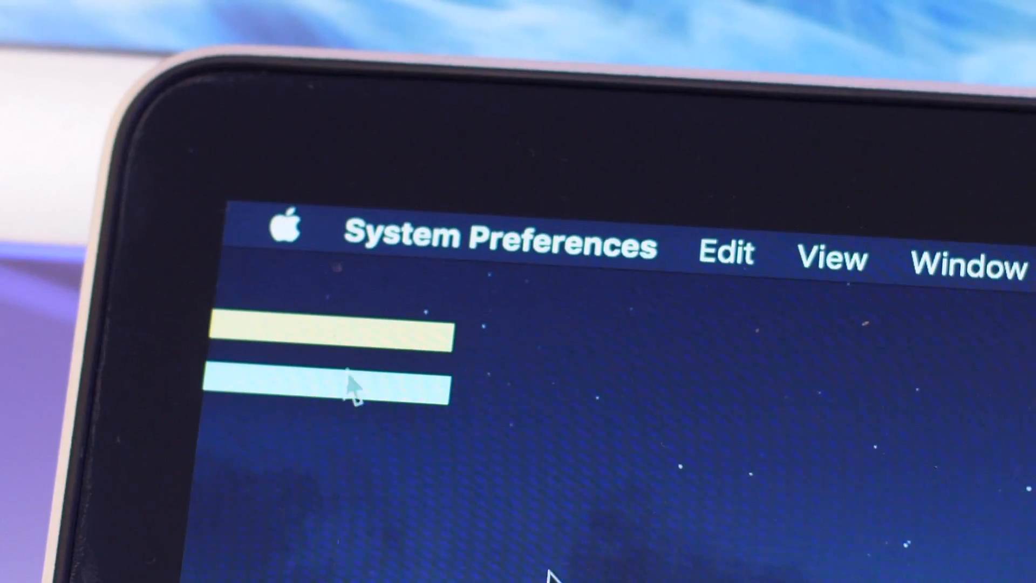
pyautogui.click(290, 235)
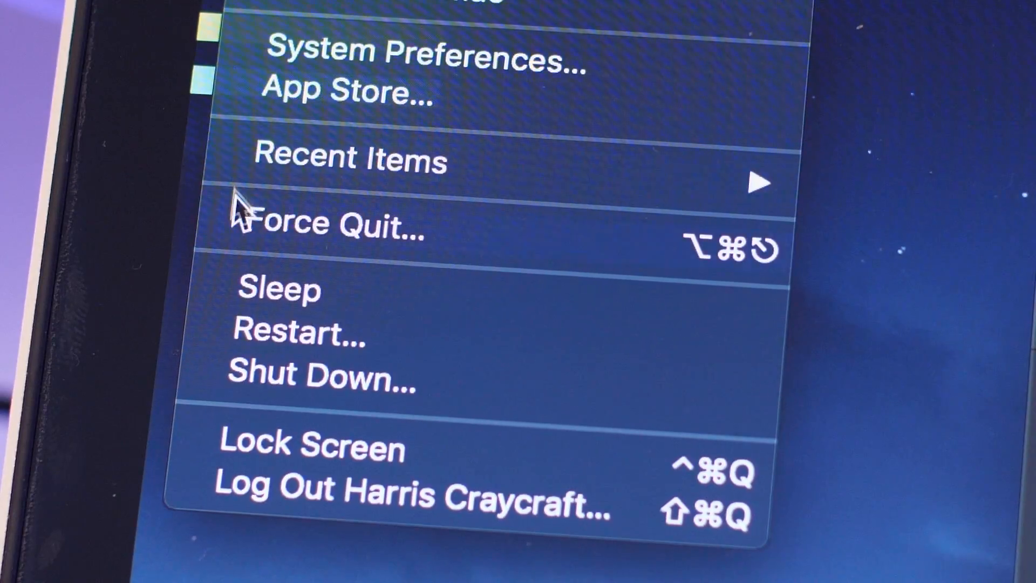